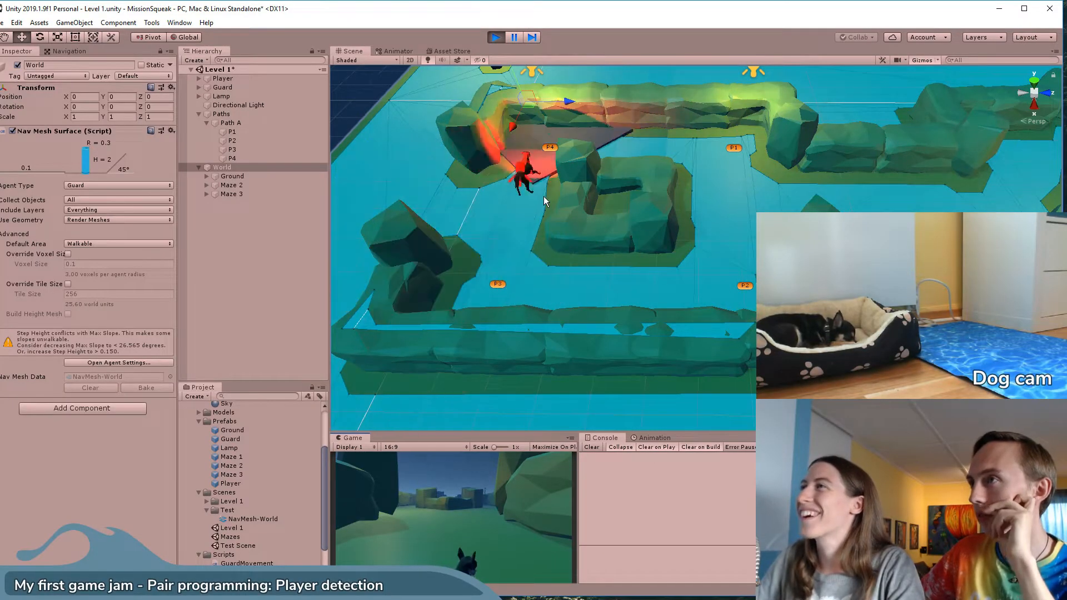
Stop the Level 1 test and select Guard to show its Nav Mesh Agent and Guard Movement settings
click(222, 87)
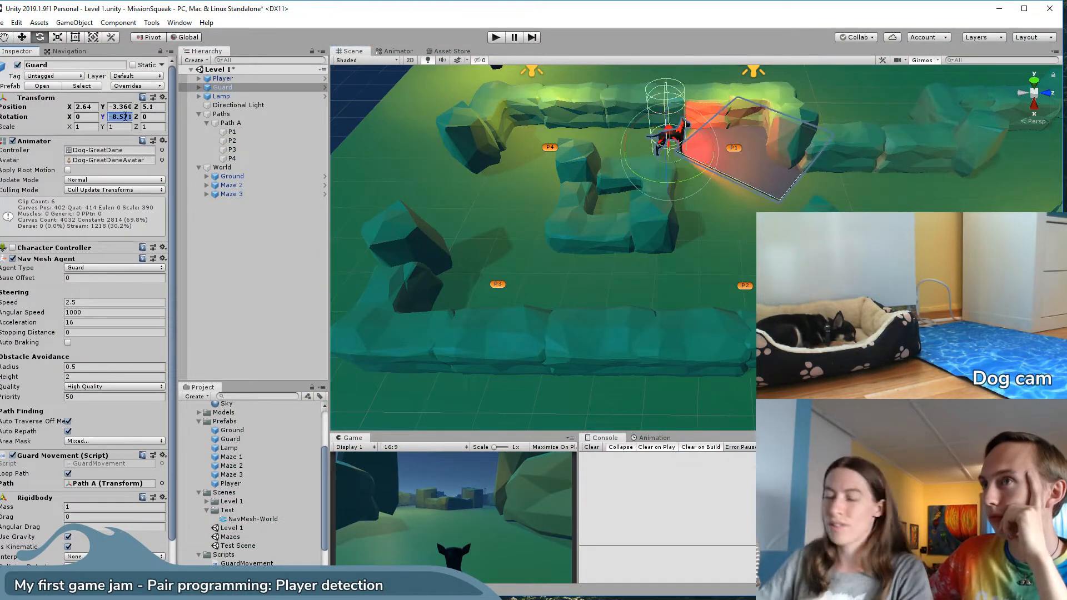
click(495, 37)
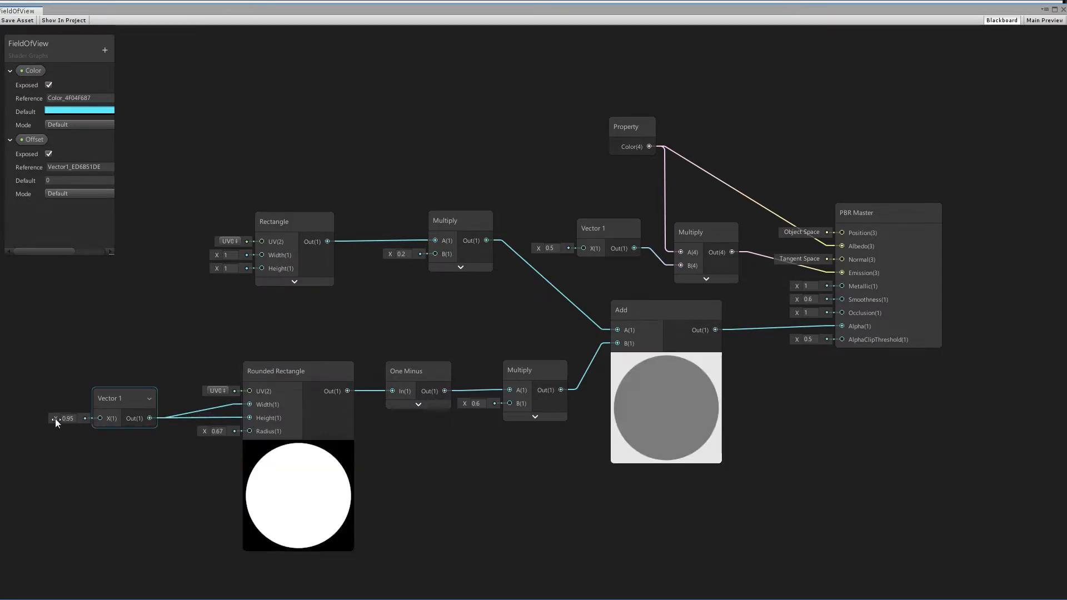
Lower the Vector 1 size feeding the Rounded Rectangle from 0.95 to 0.71
drag(68, 418, 51, 418)
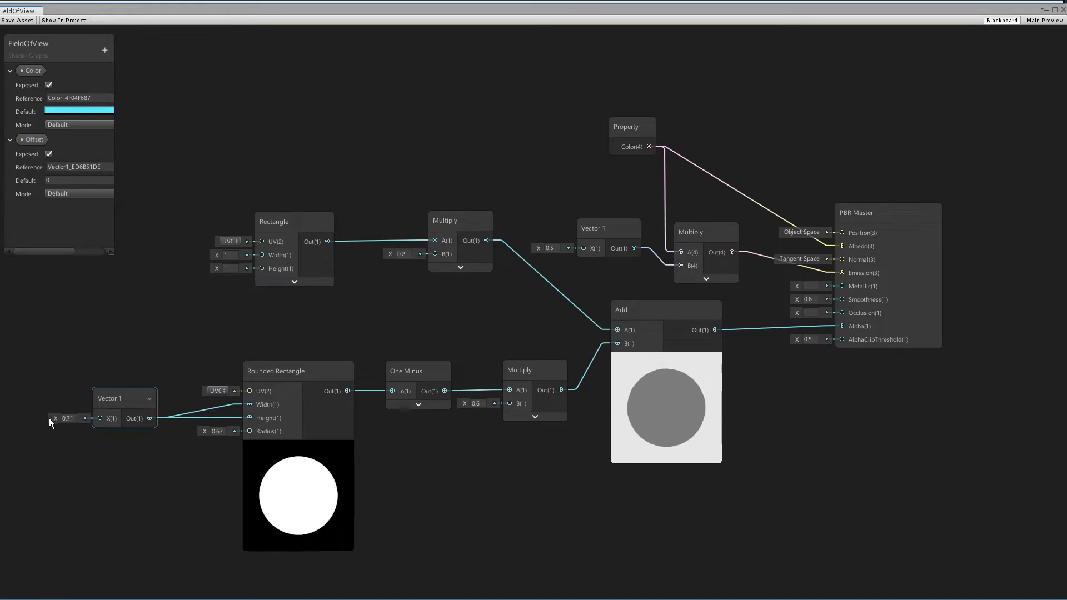
drag(68, 418, 48, 418)
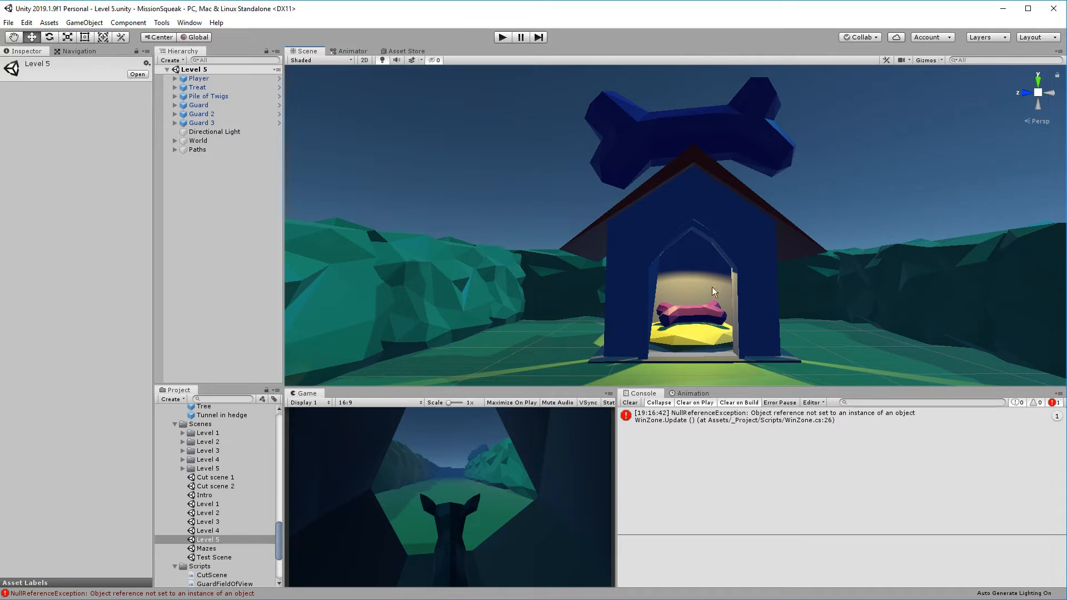
Preview the GoldFX sparkles under Dog House, then run the Intro scene
click(223, 238)
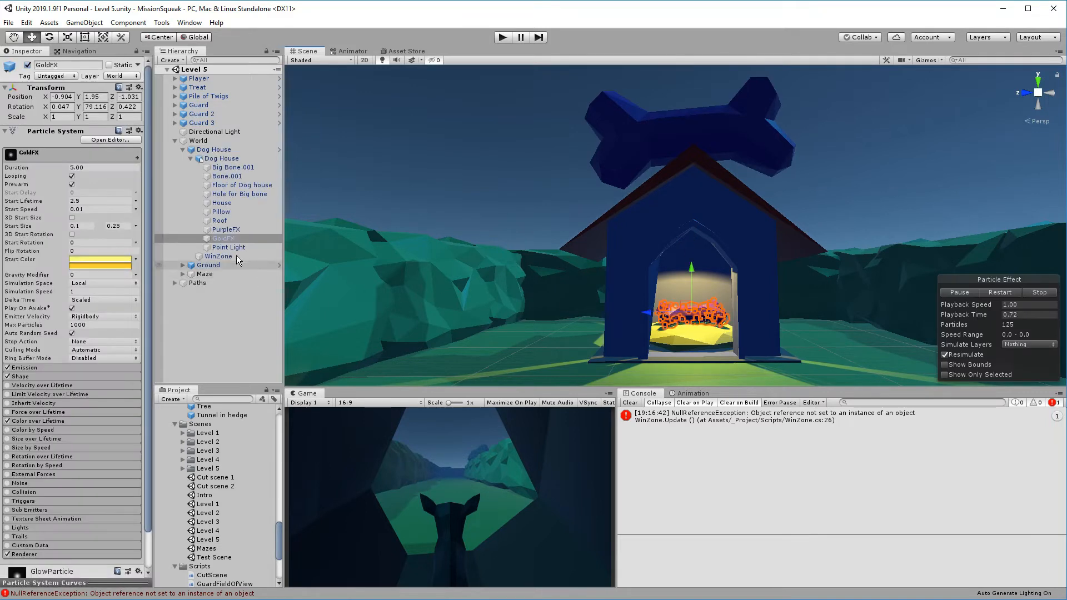
click(226, 230)
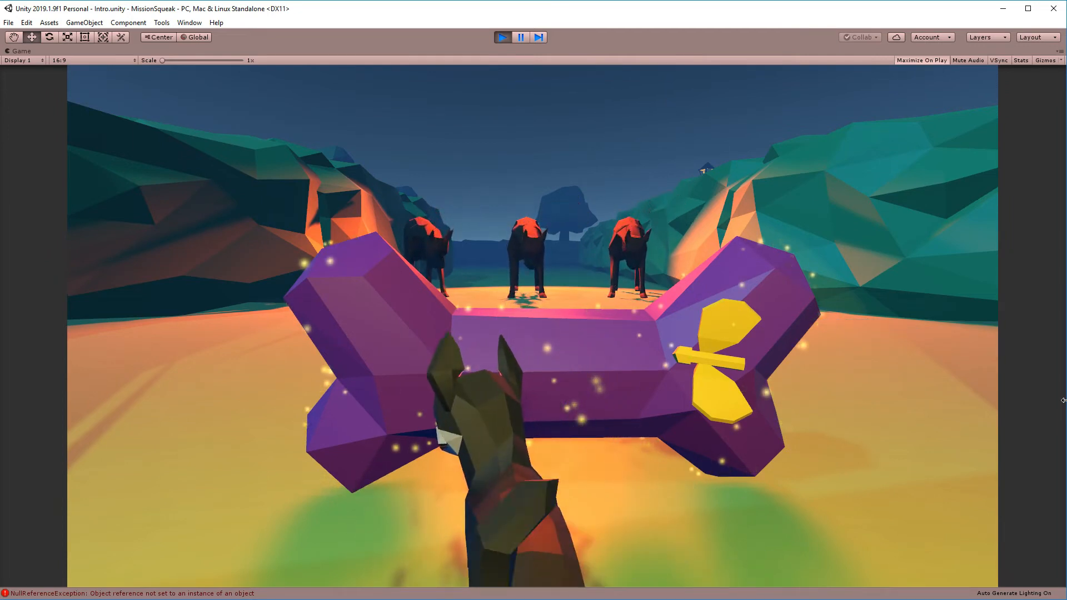
Switch to Blender and roughen Stone.003's vertices with proportional editing
key(alt+tab)
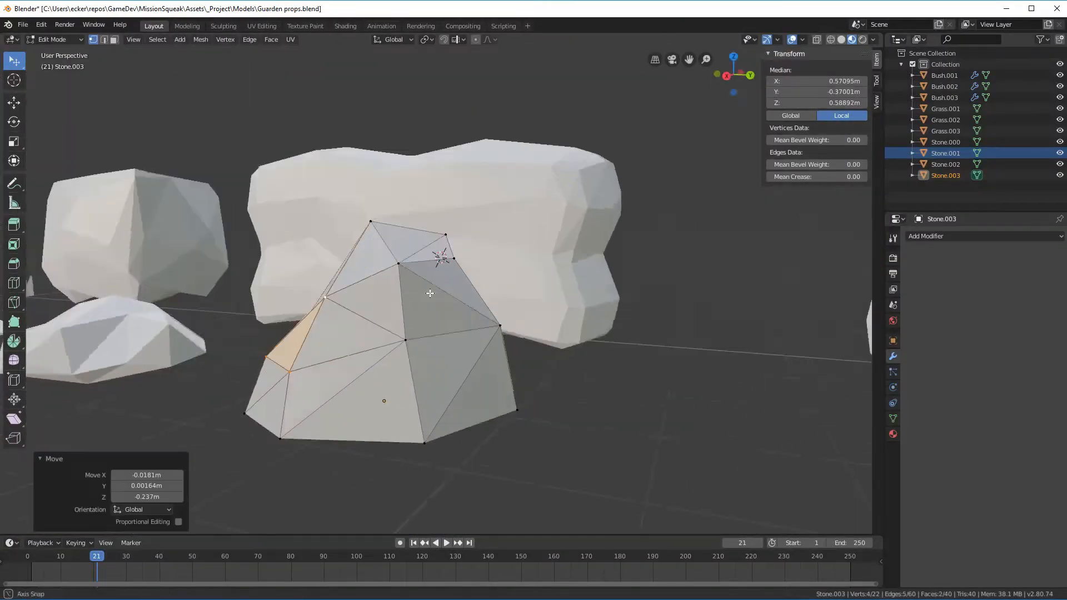
drag(428, 293, 452, 357)
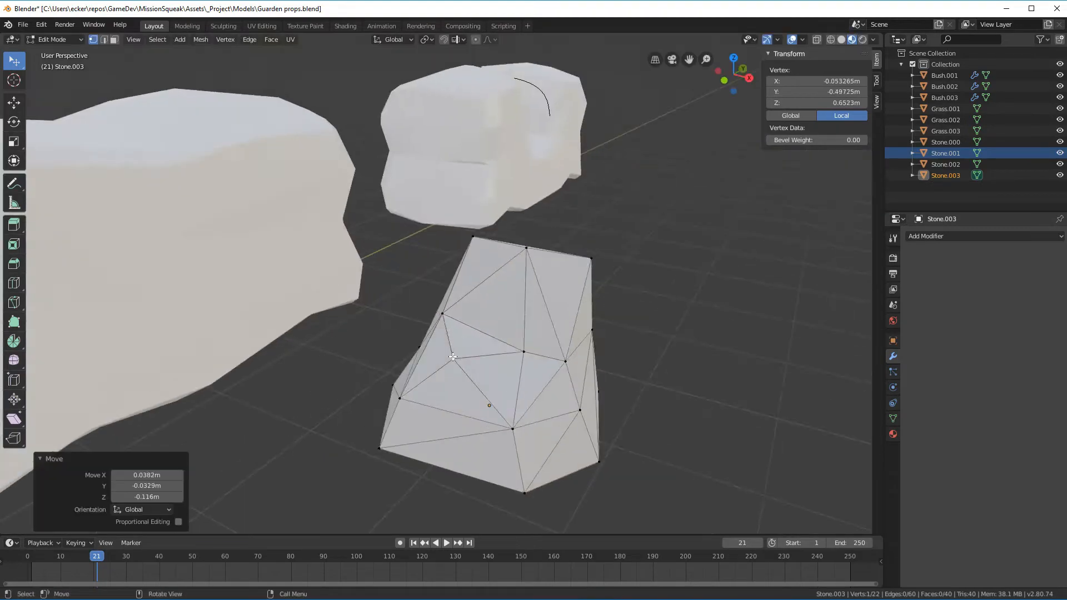
key(Tab)
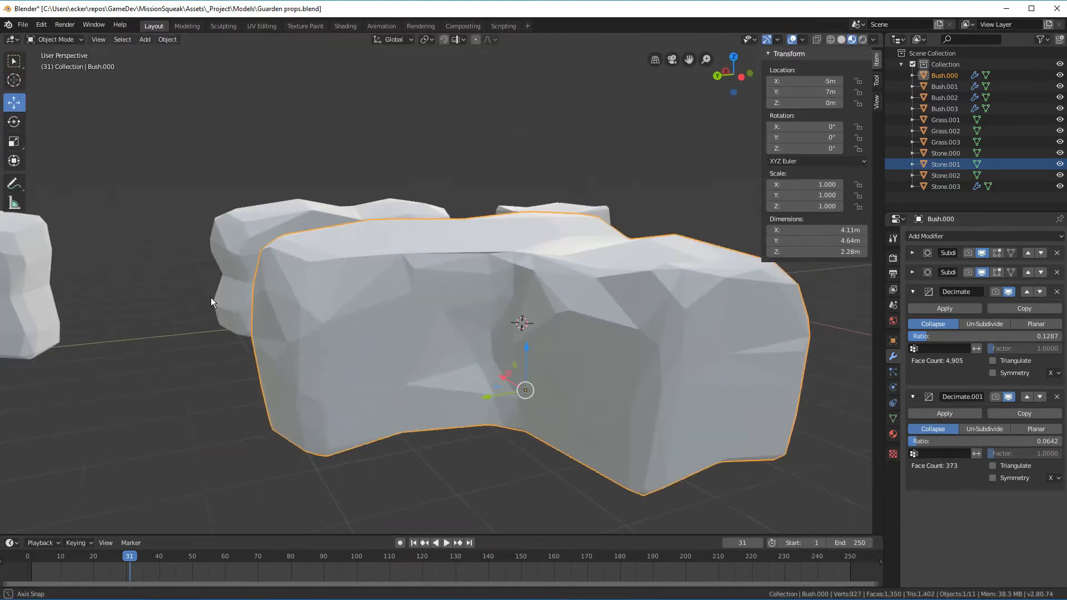
Reshape Bush.000's vertices into a more natural low-poly form
key(Tab)
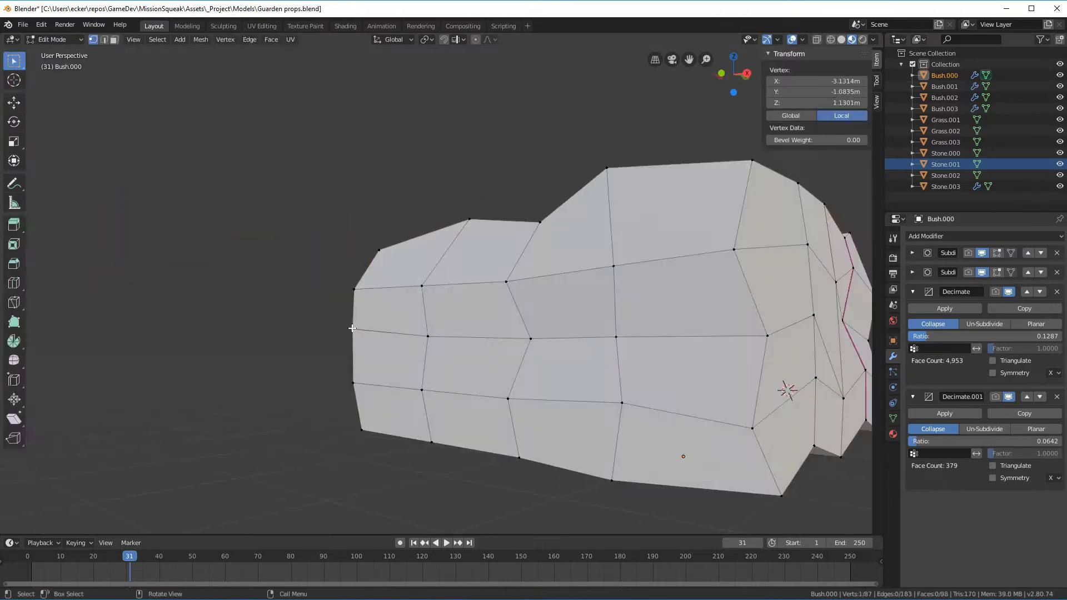
key(Tab)
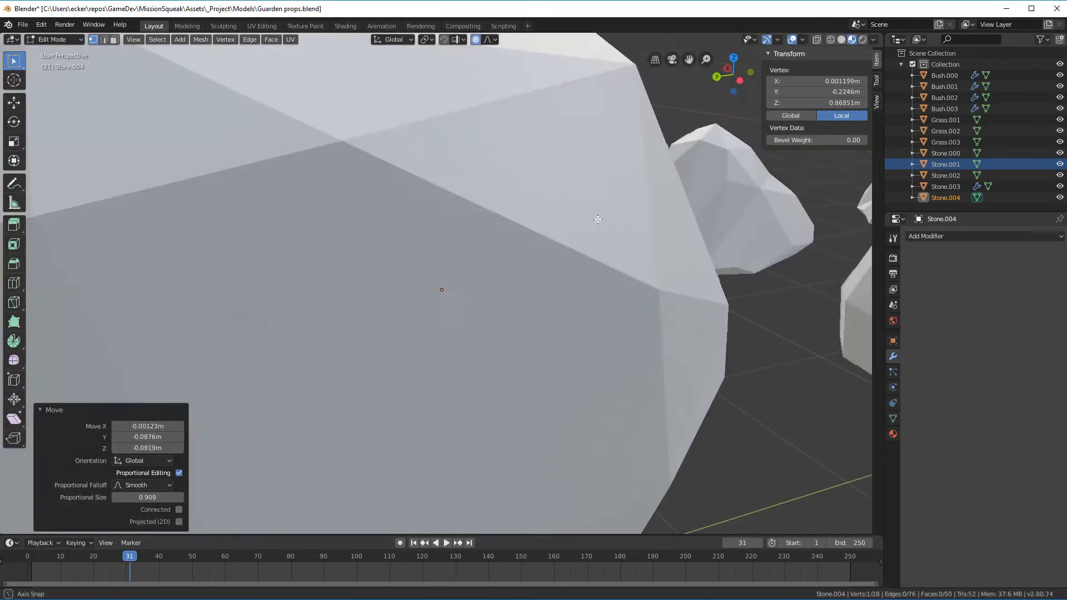
Duplicate a stone along Y and squash Stone.004 into a flat, irregular rock
click(926, 237)
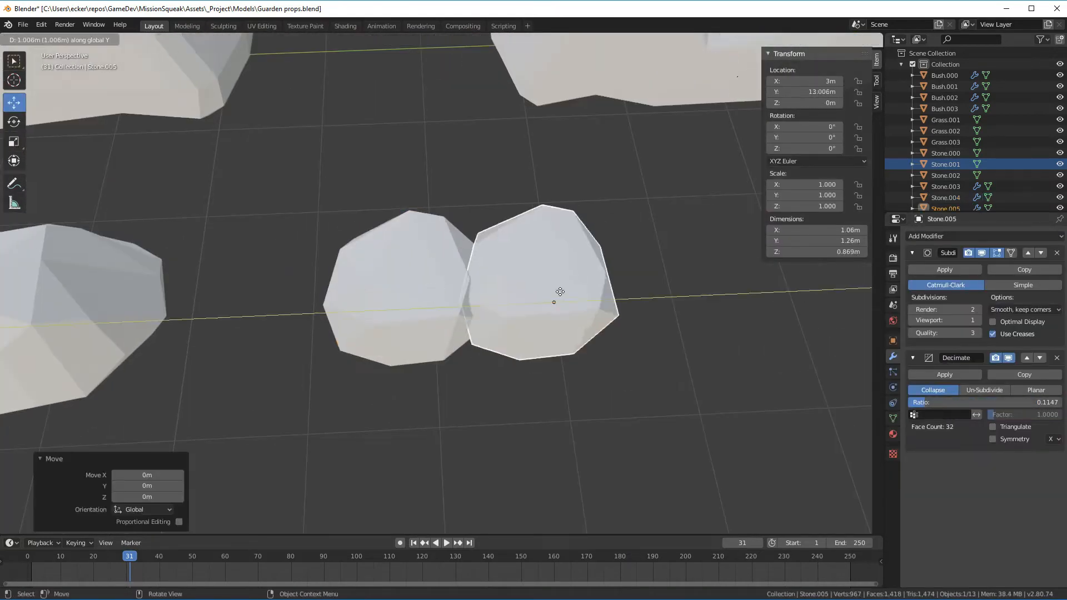
key(Tab)
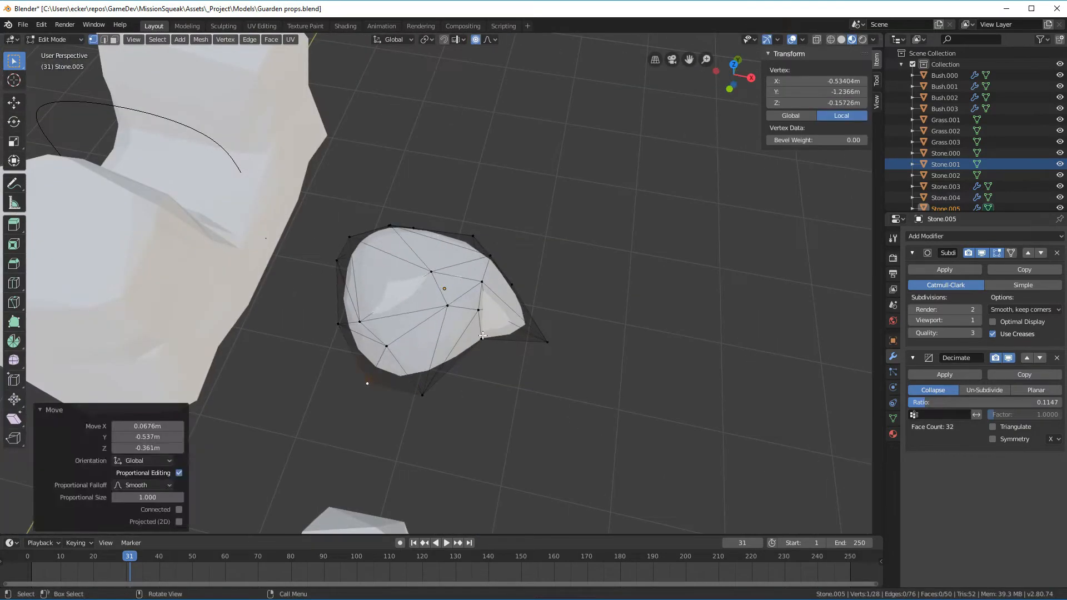
key(Tab)
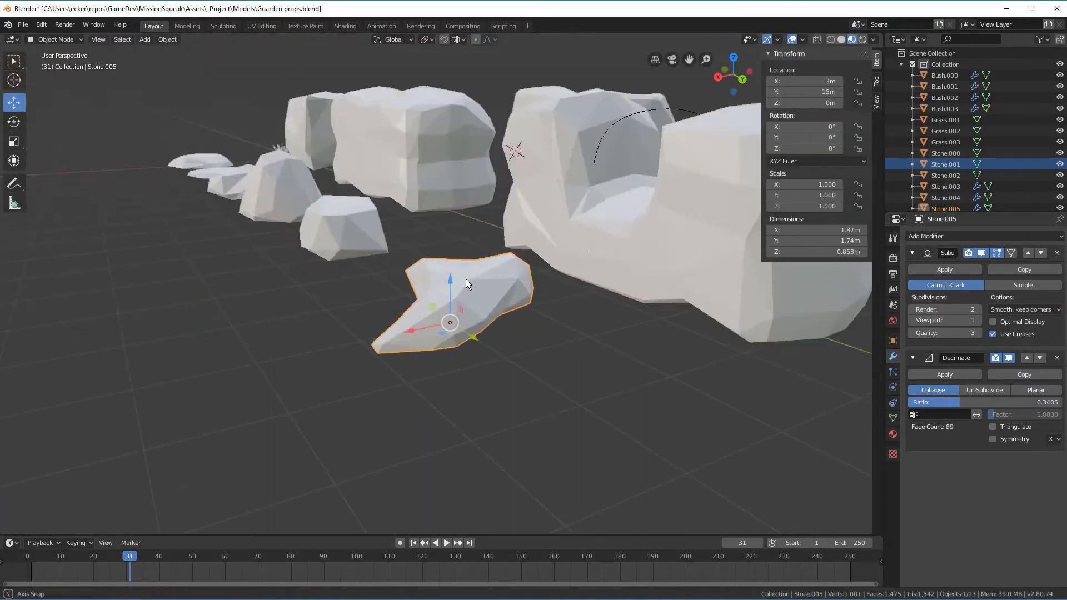
key(Tab)
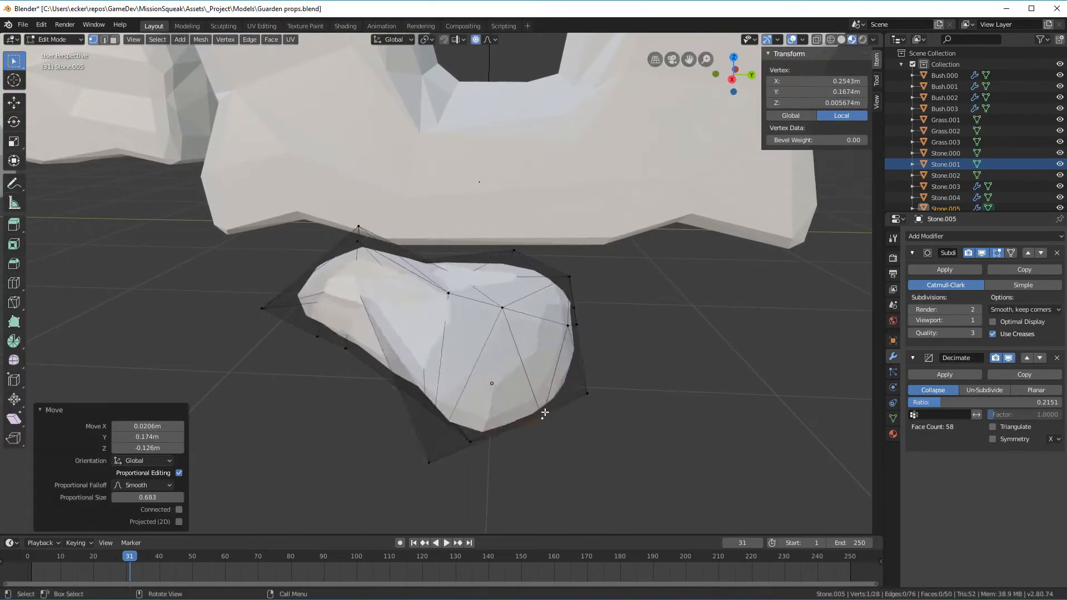
key(Tab)
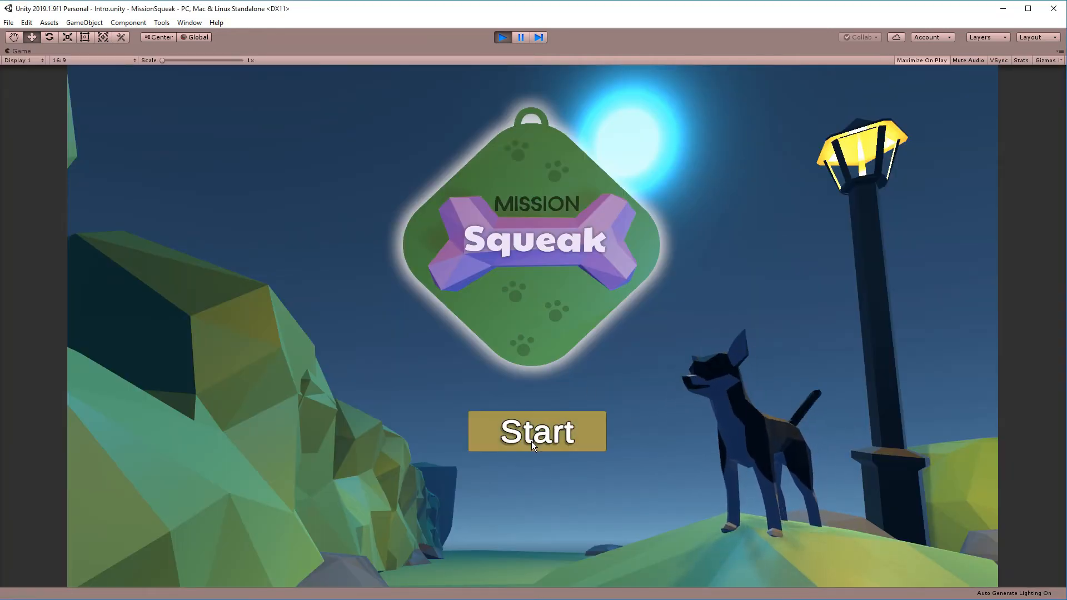
Start the game from the Mission Squeak title screen so the first dialogue line appears
click(535, 431)
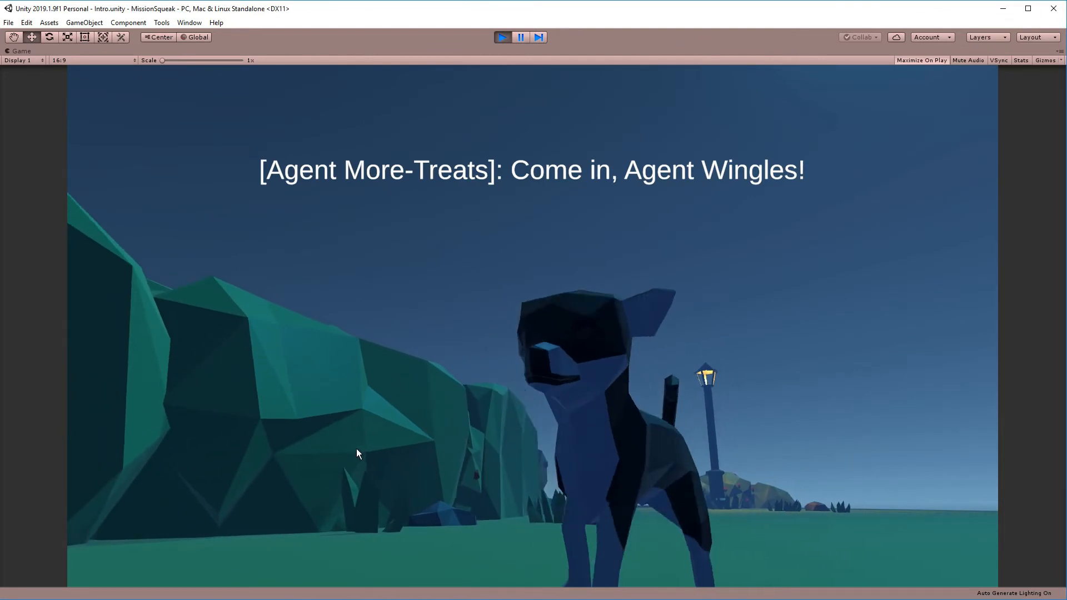